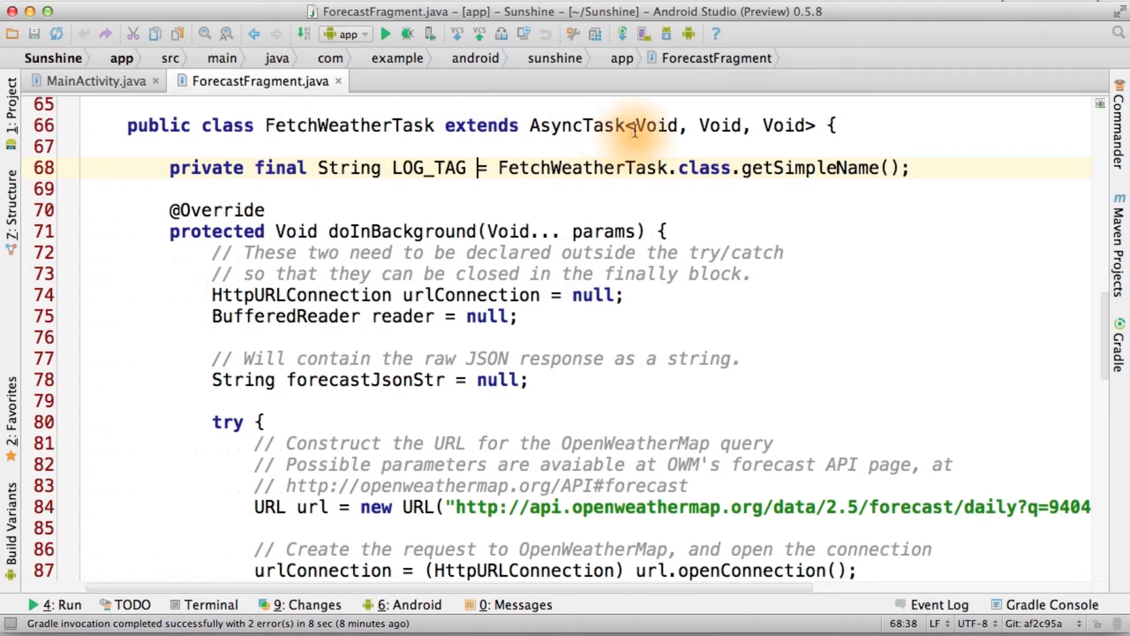
mouse_move(786, 125)
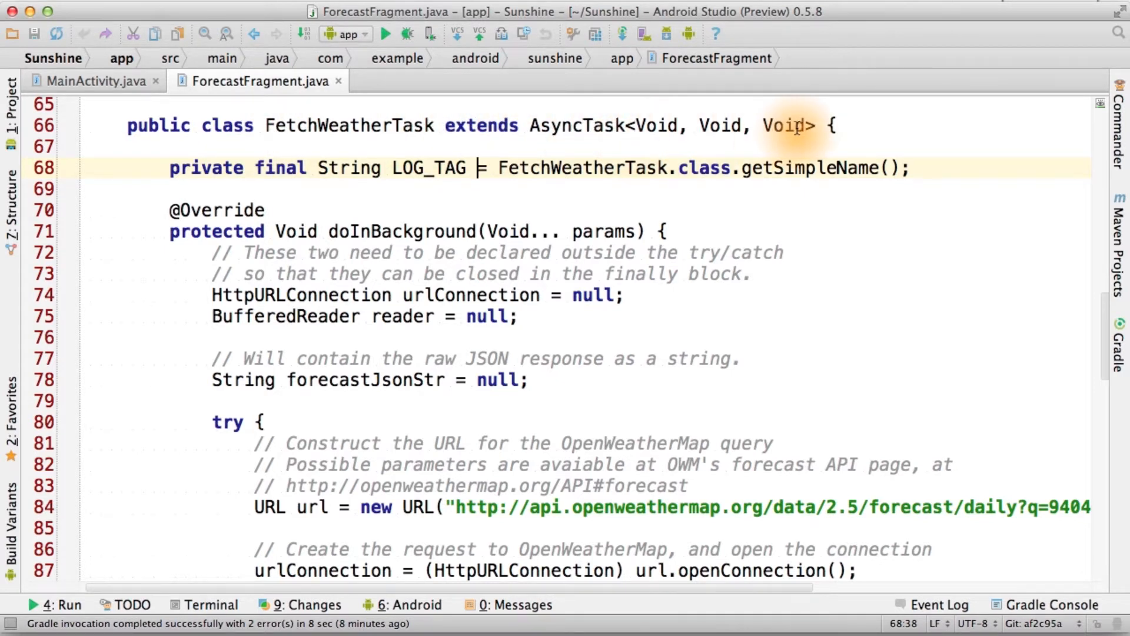
mouse_move(340, 231)
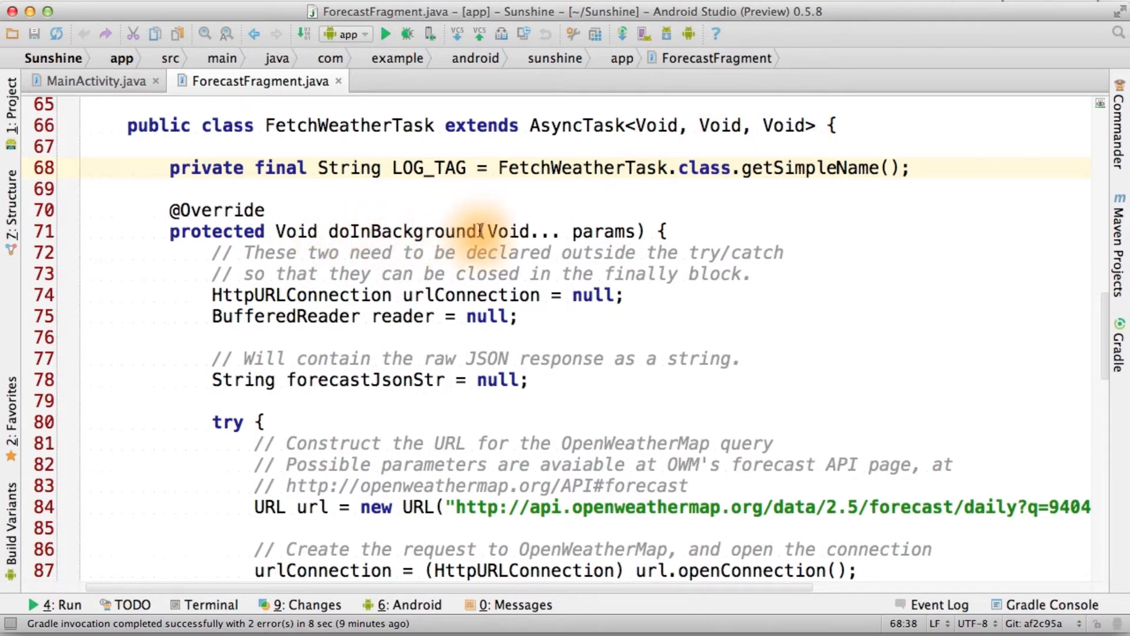
mouse_move(505, 294)
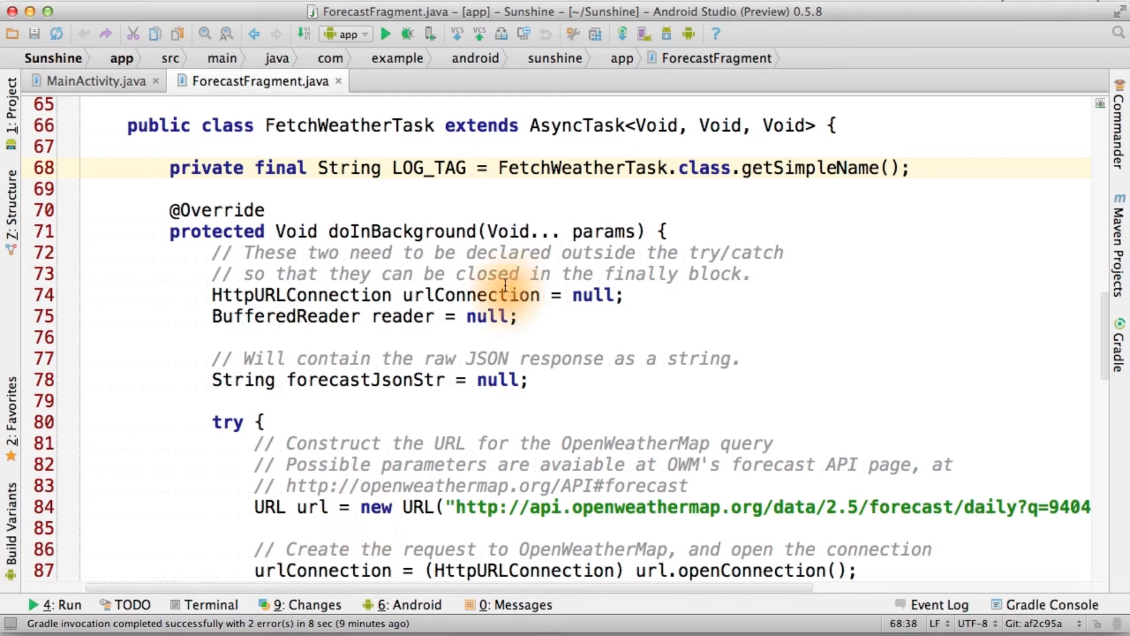
scroll(down, 3)
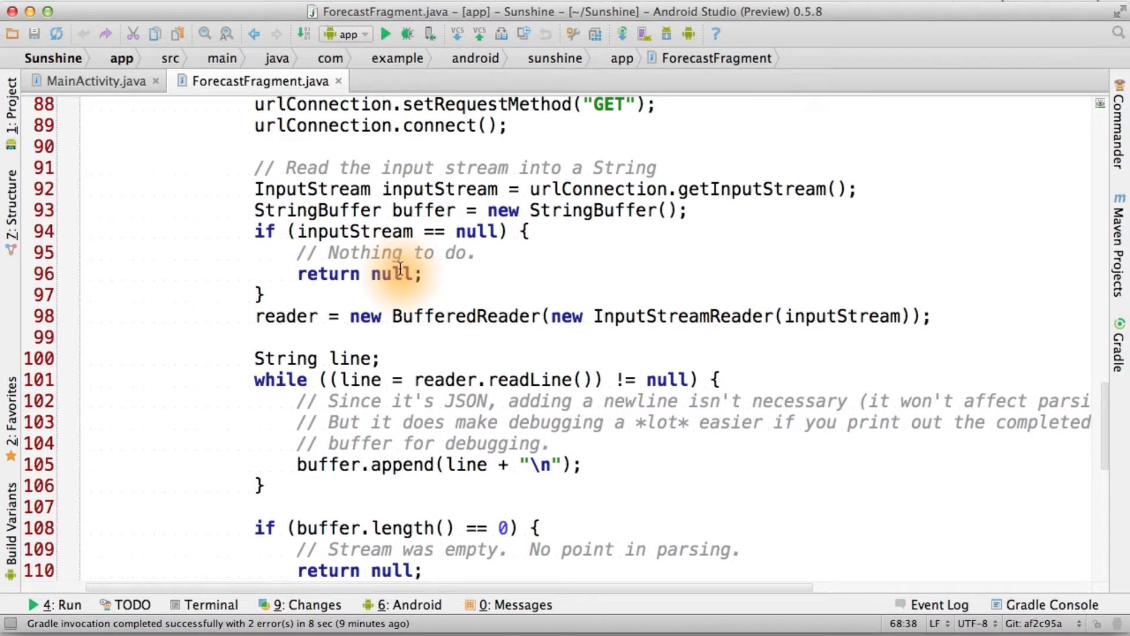
scroll(up, 3)
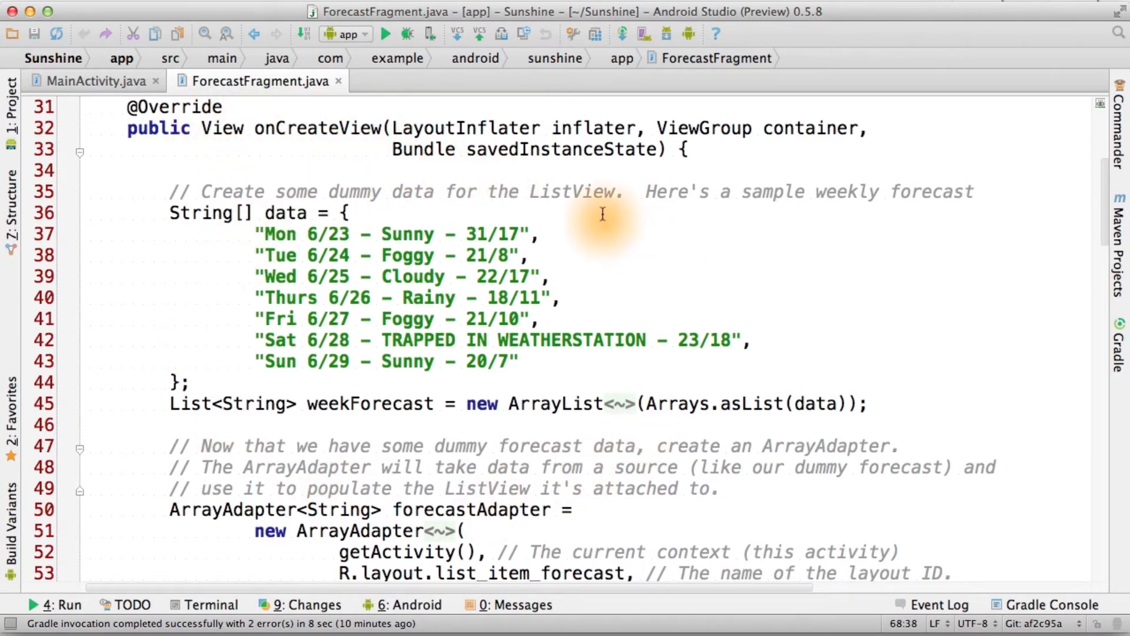
mouse_move(479, 191)
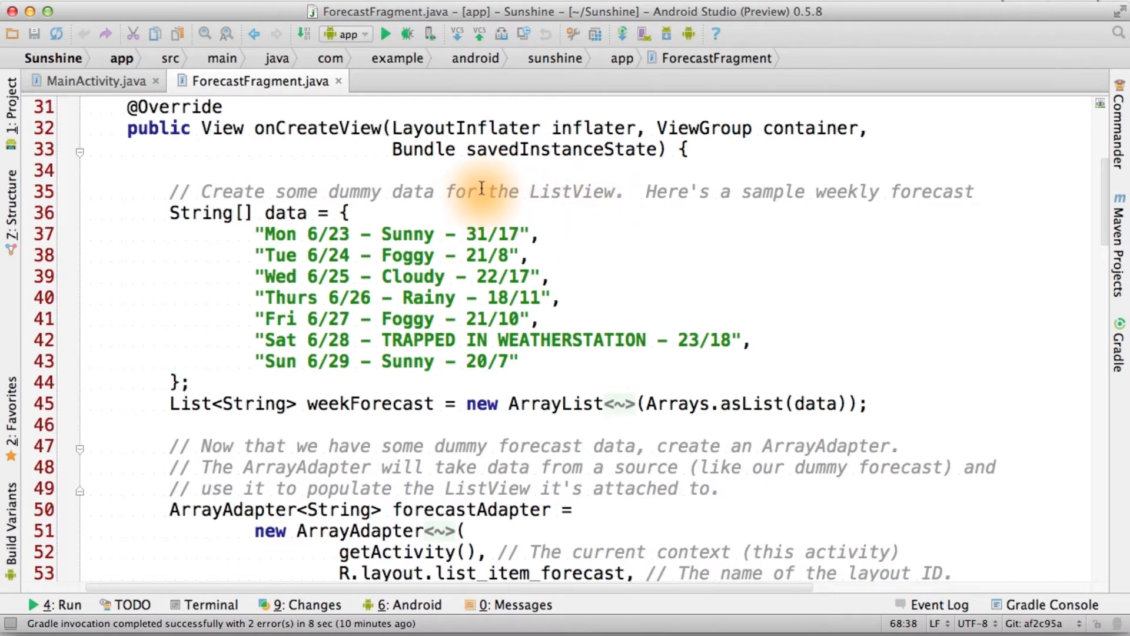
scroll(down, 3)
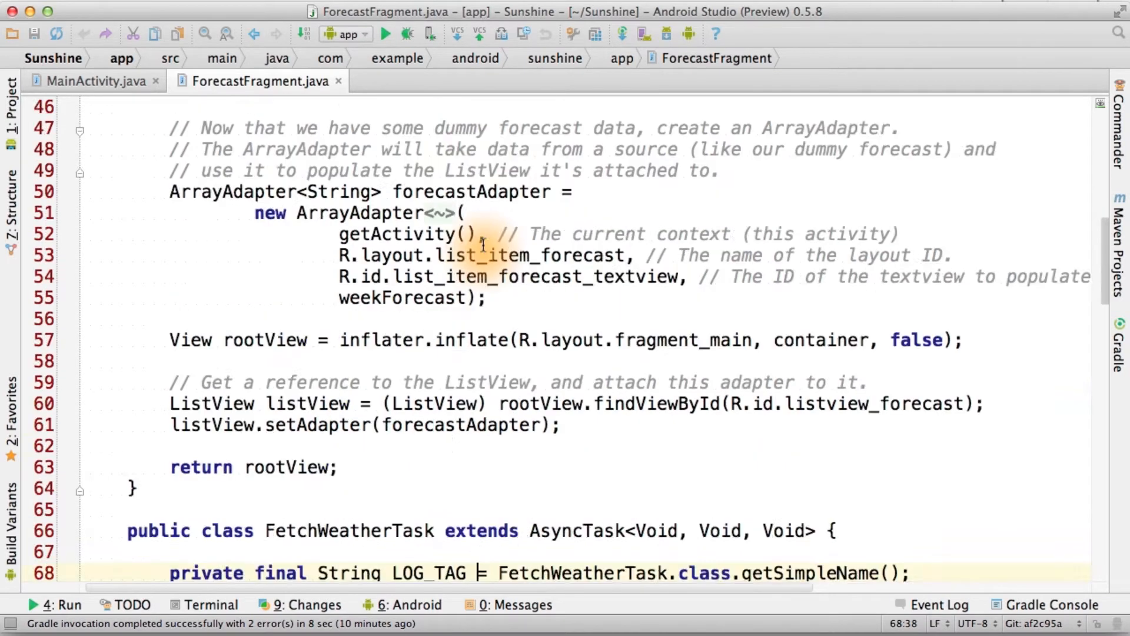
scroll(down, 3)
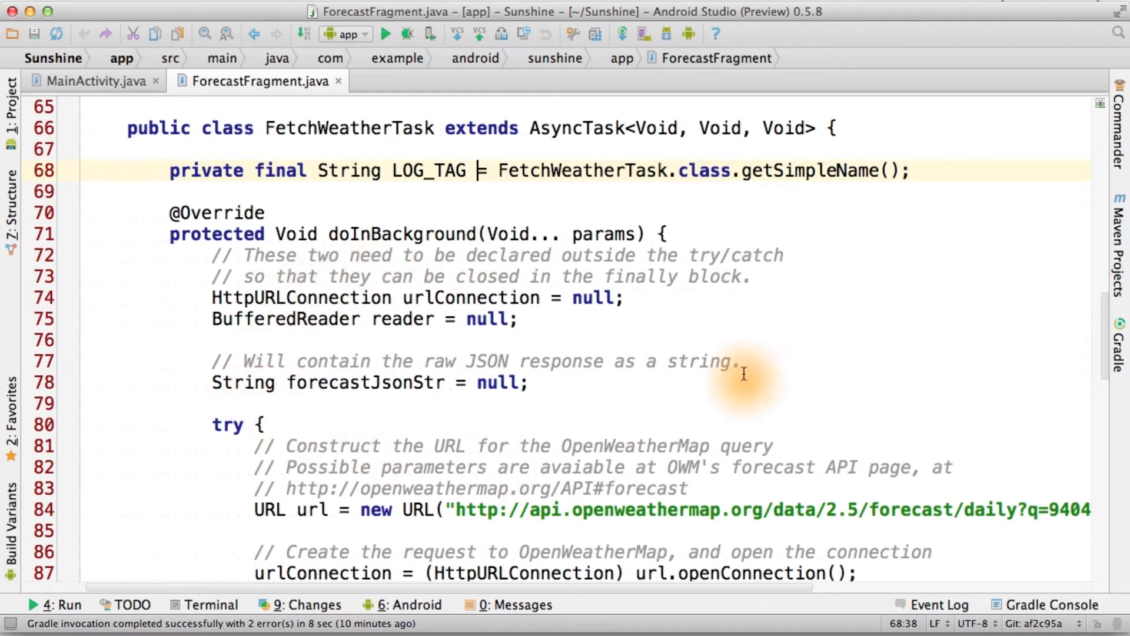
mouse_move(465, 406)
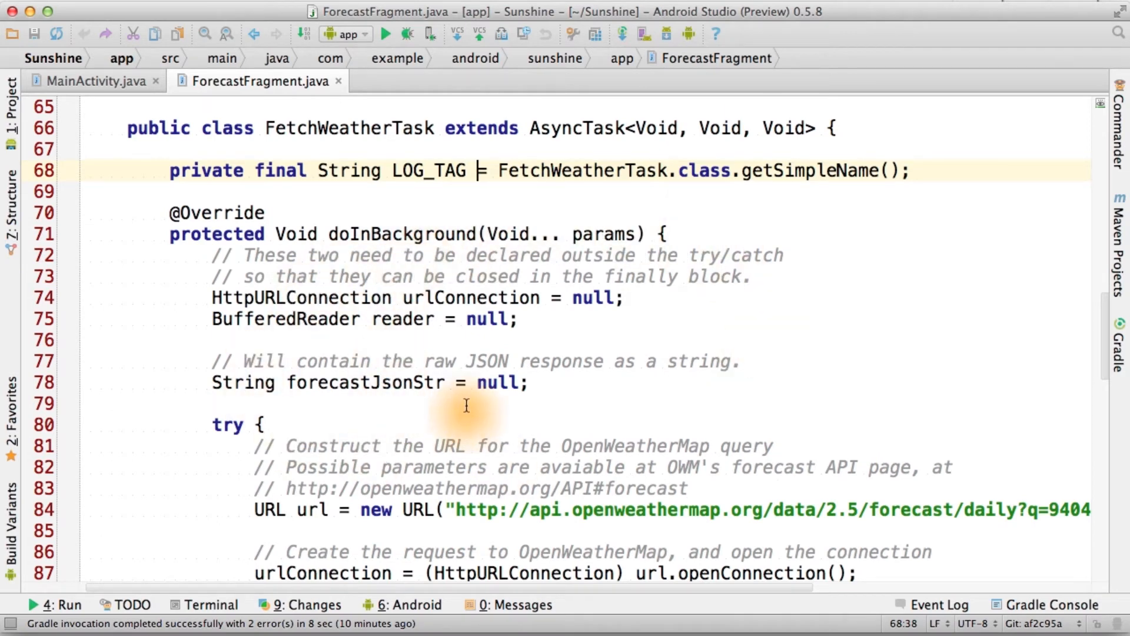
scroll(down, 3)
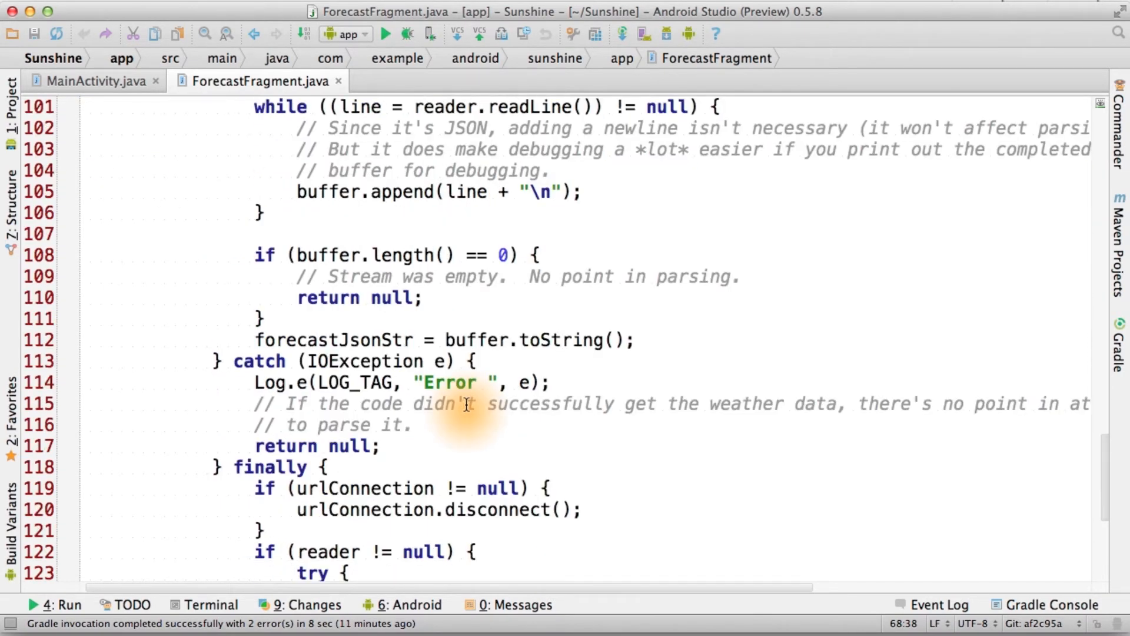
scroll(down, 3)
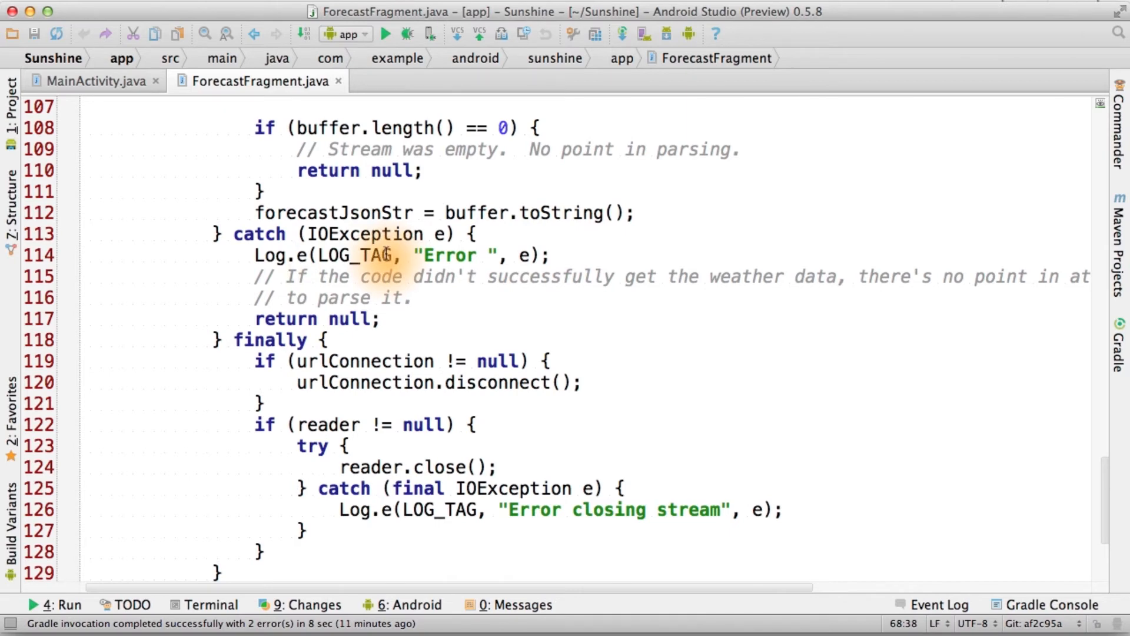
scroll(up, 3)
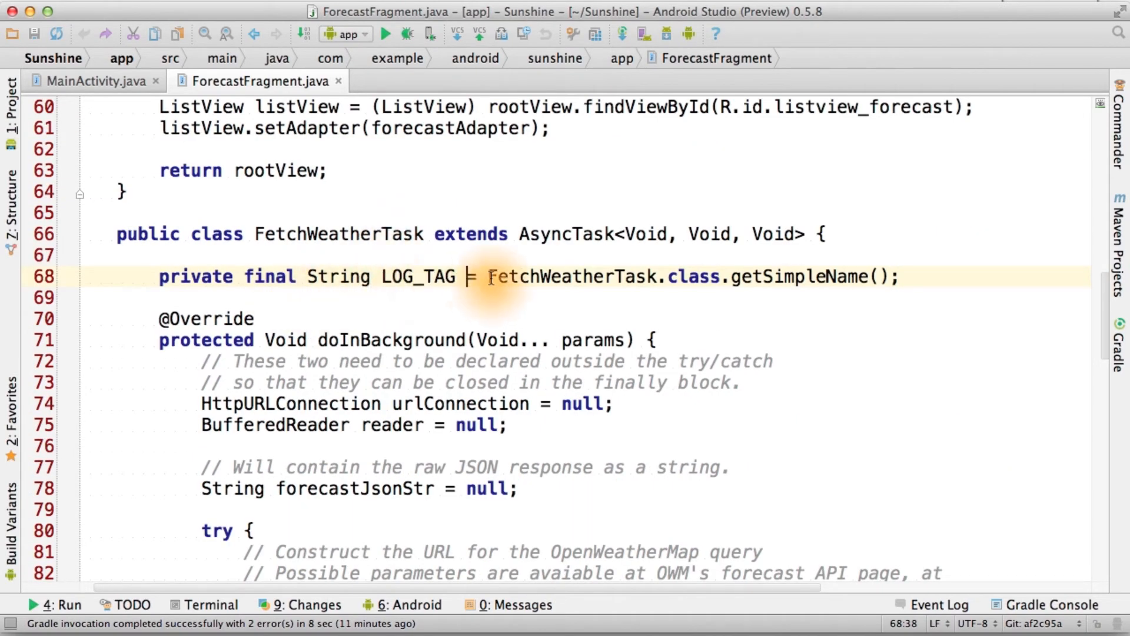
mouse_move(656, 276)
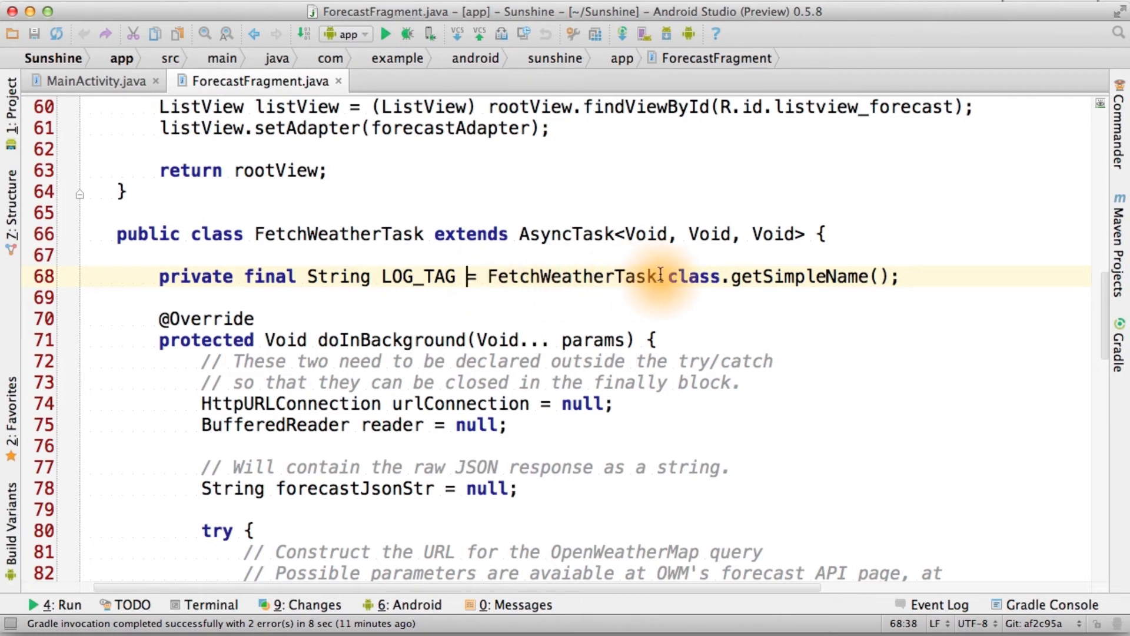
mouse_move(858, 260)
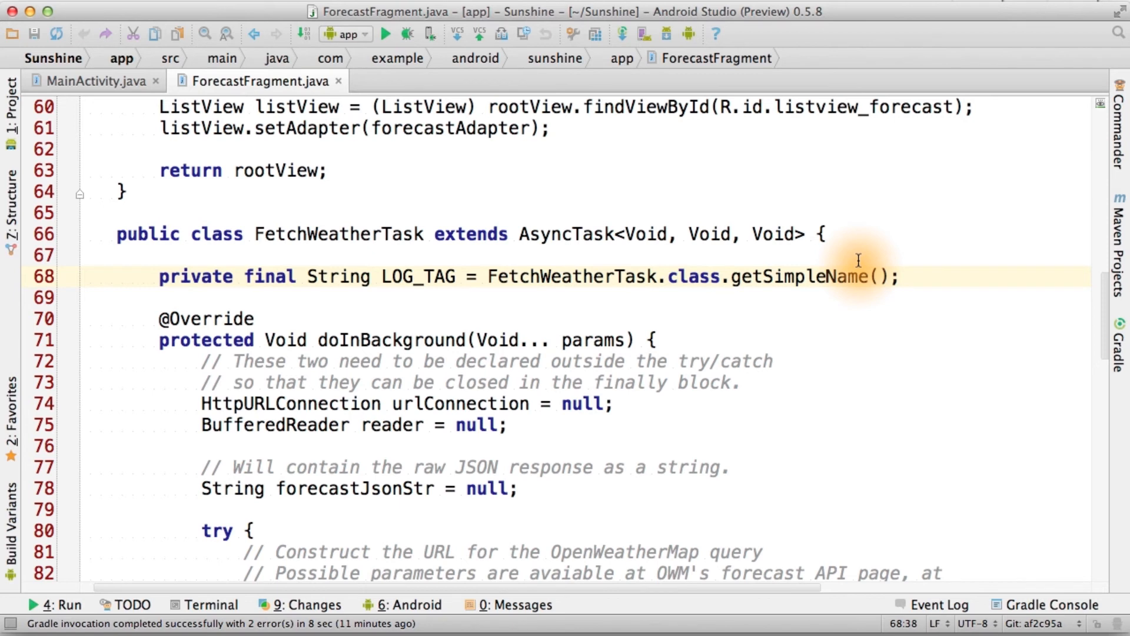
mouse_move(339, 245)
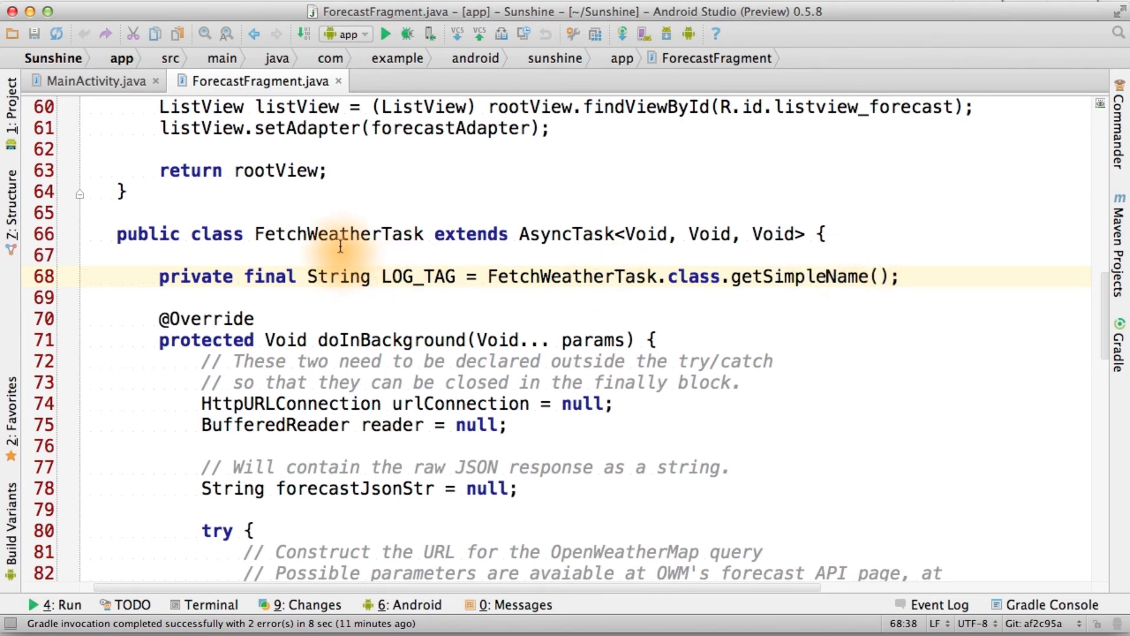
mouse_move(569, 276)
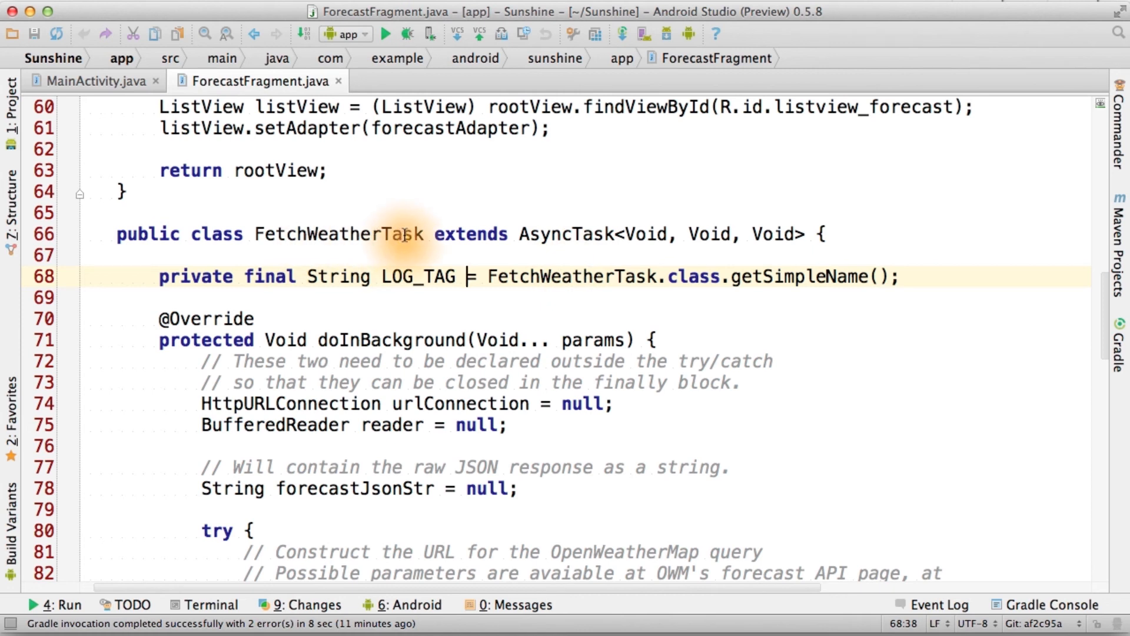
mouse_move(519, 276)
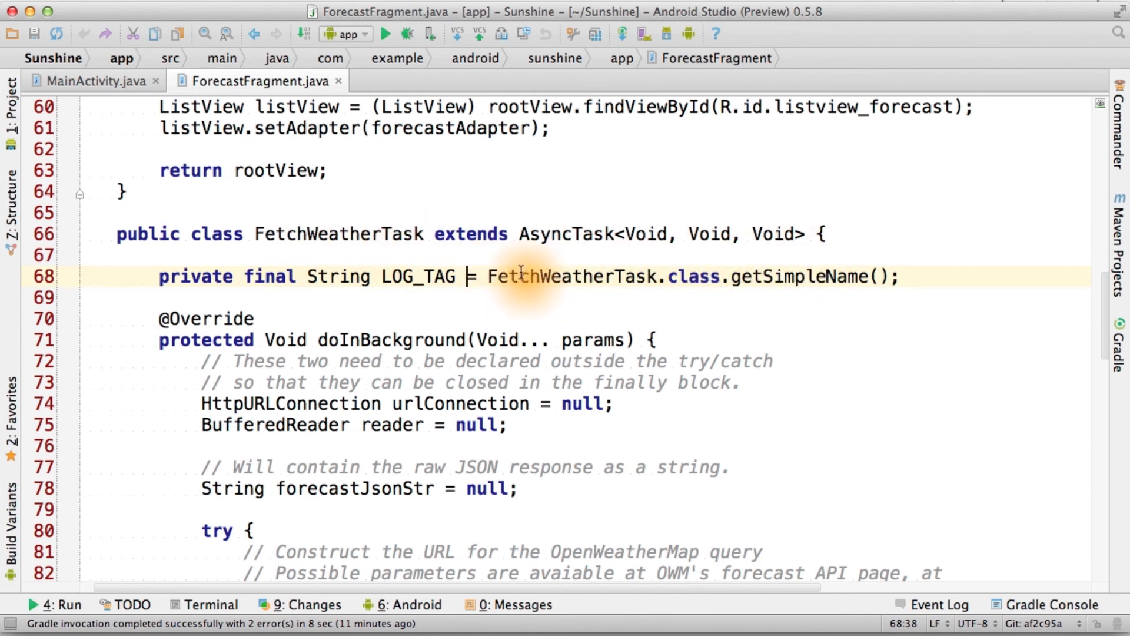